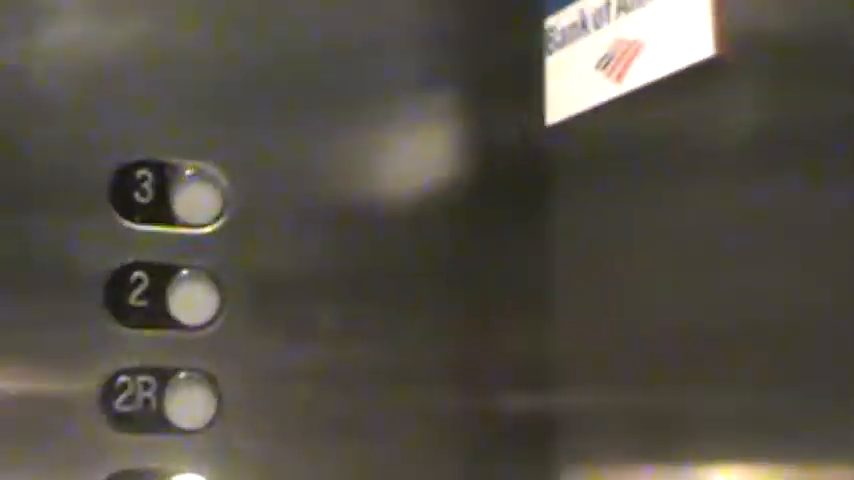
{"action": "left_click", "coordinate": [190, 200]}
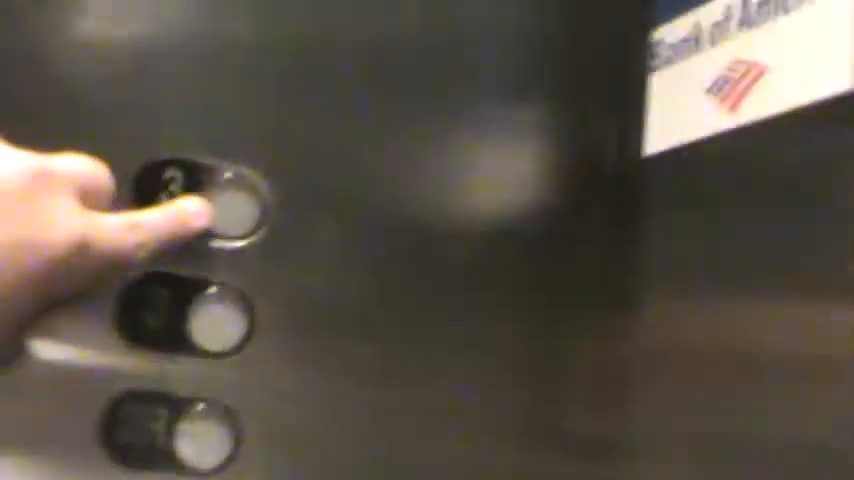